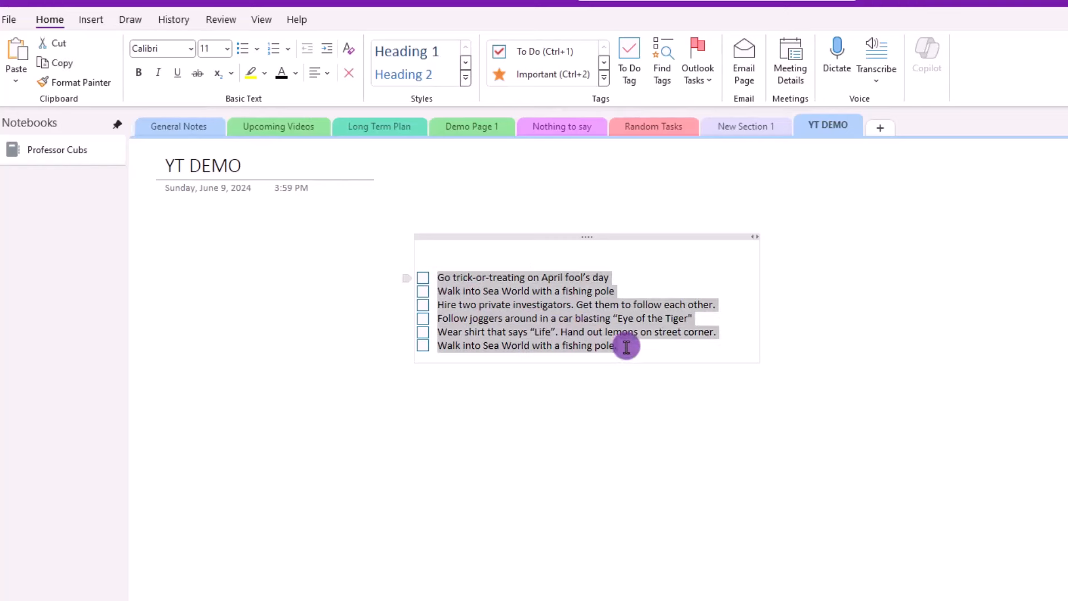
mouse_move(699, 407)
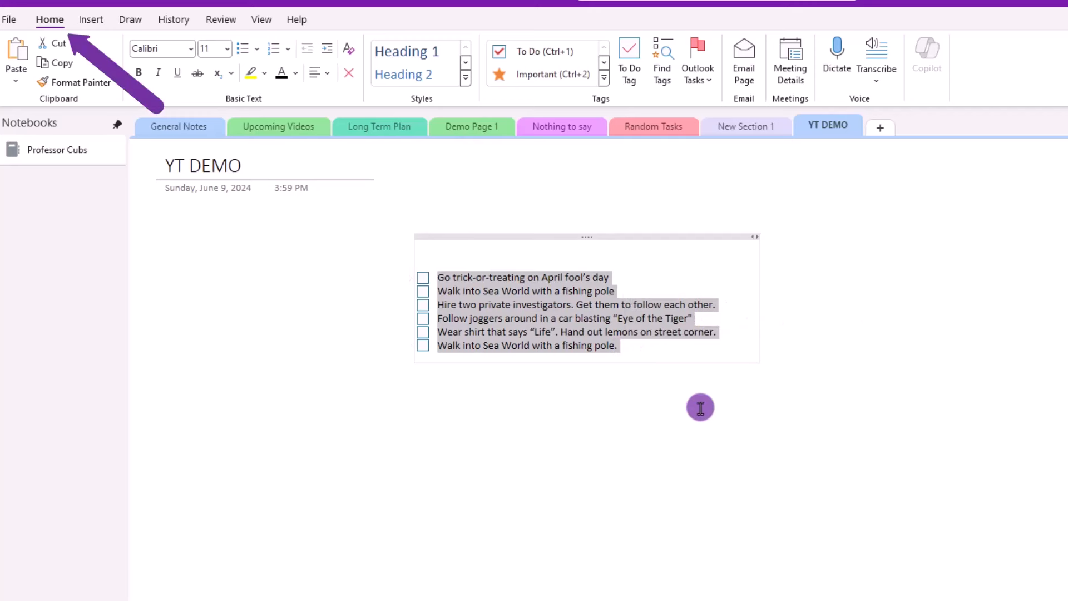
mouse_move(698, 61)
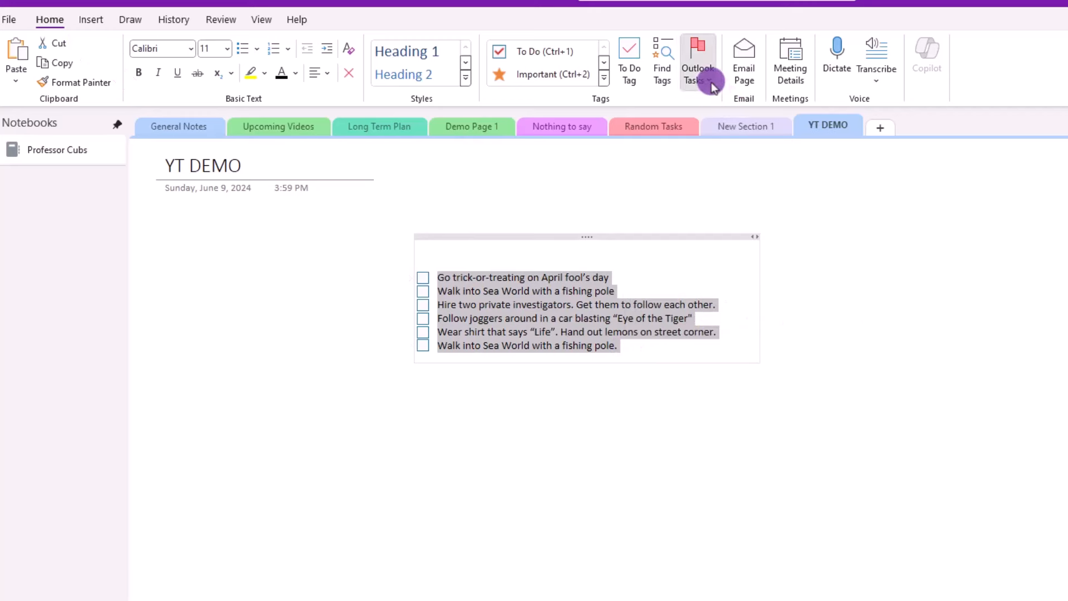
Step: Flag the six to-do items as Outlook tasks with No Date from Home > Outlook Tasks
click(697, 62)
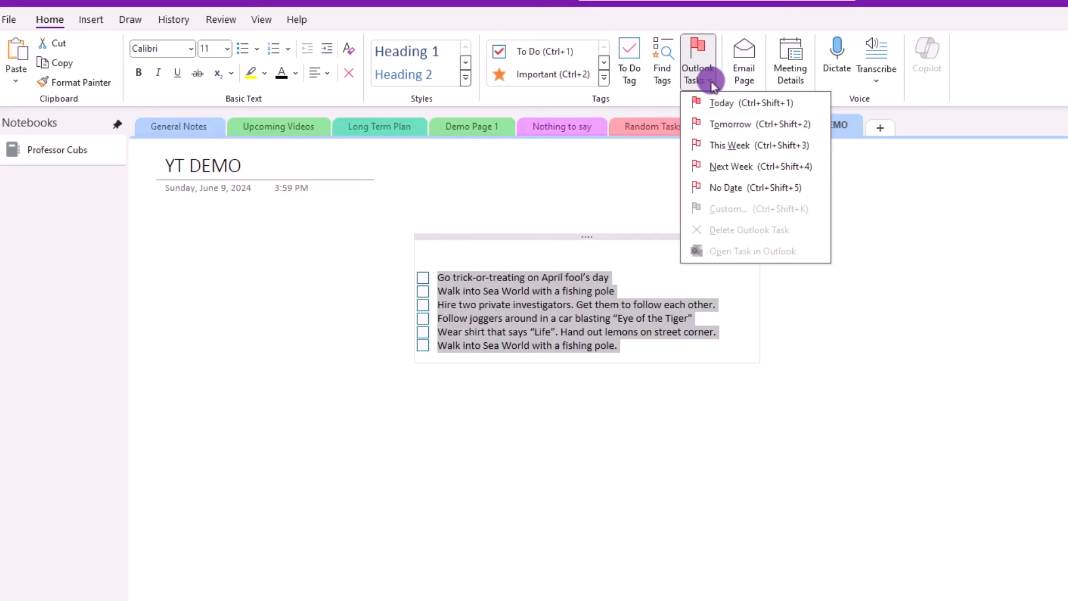
mouse_move(725, 187)
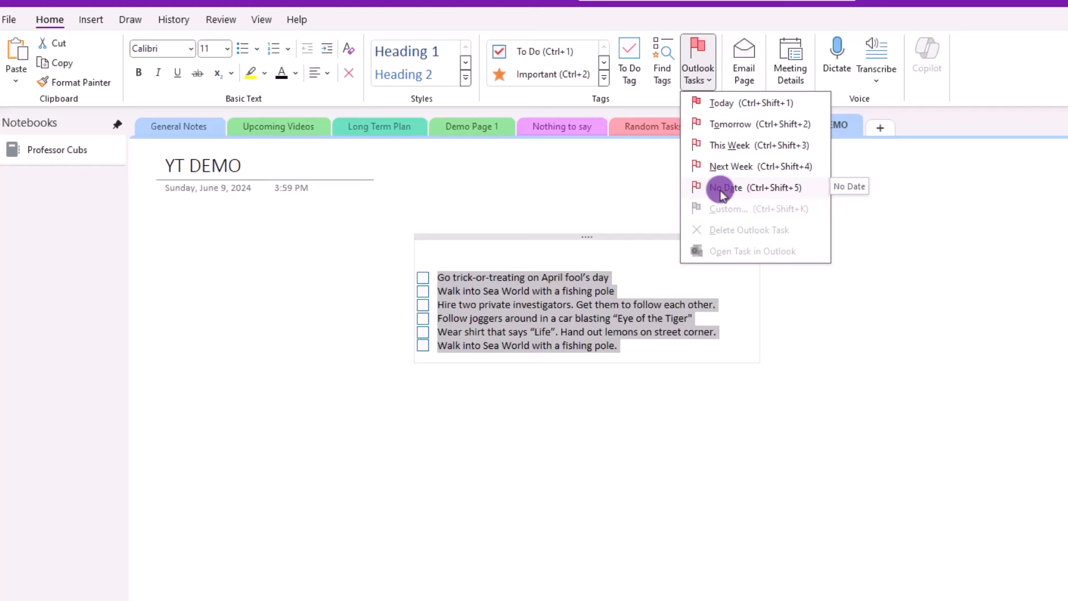
click(724, 187)
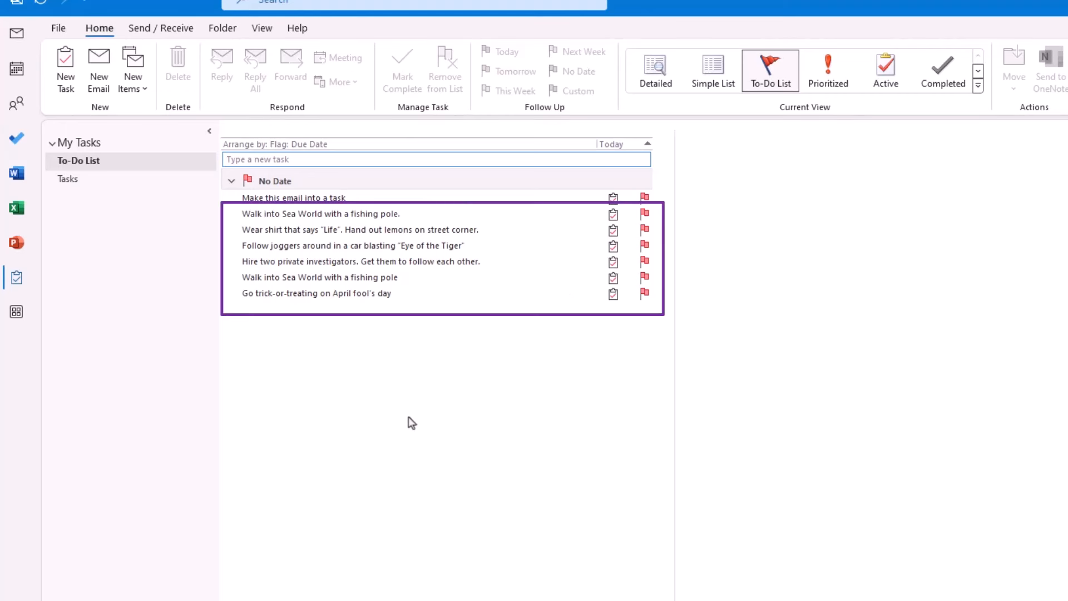
mouse_move(20, 136)
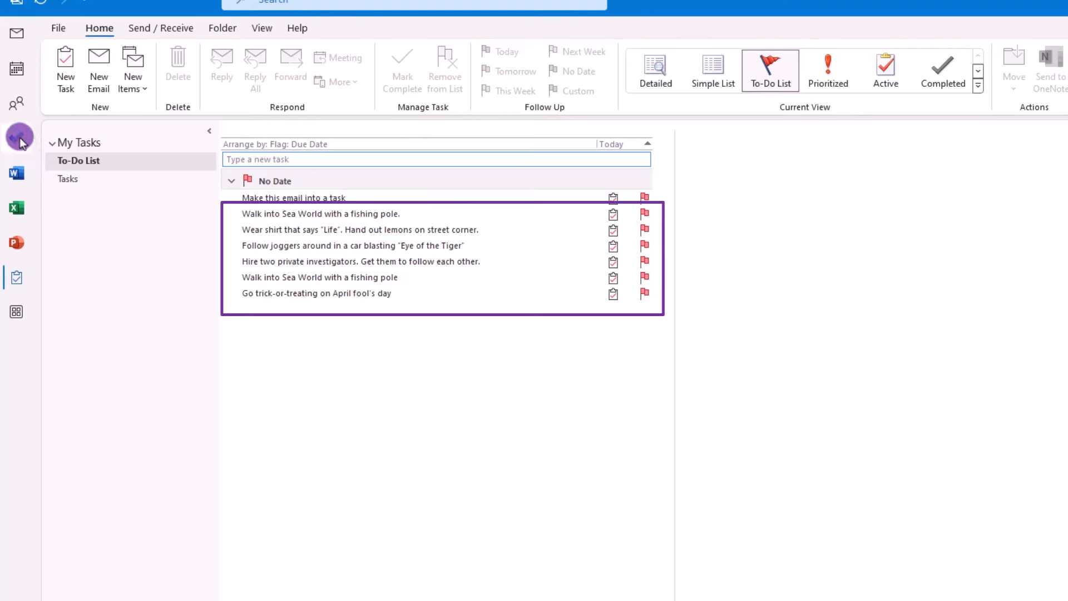
Step: Show Outlook's To-Do List to confirm the six OneNote to-dos appear under No Date
click(16, 140)
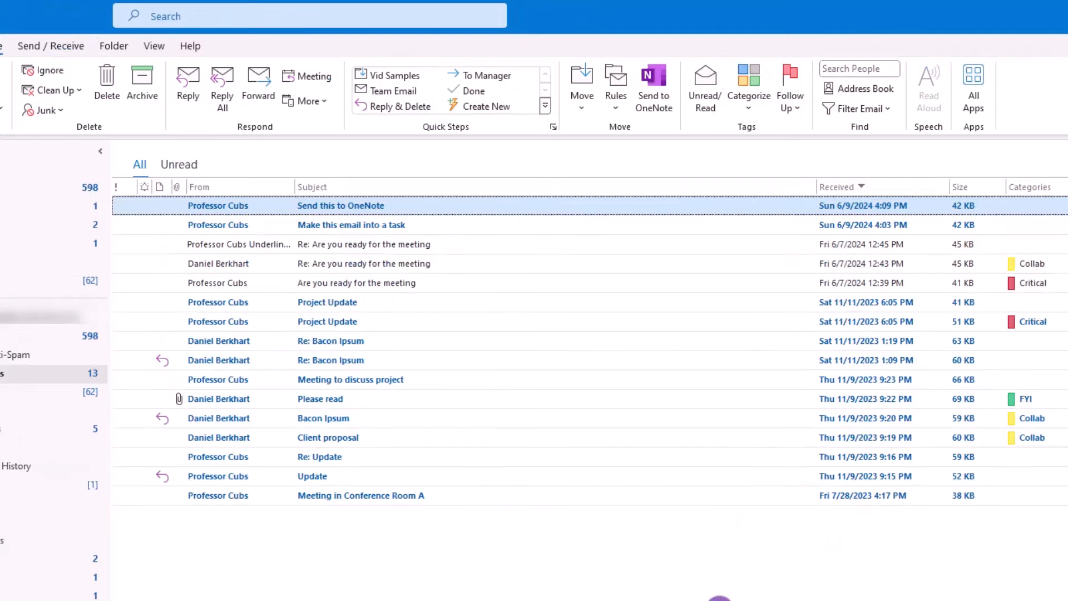
mouse_move(717, 161)
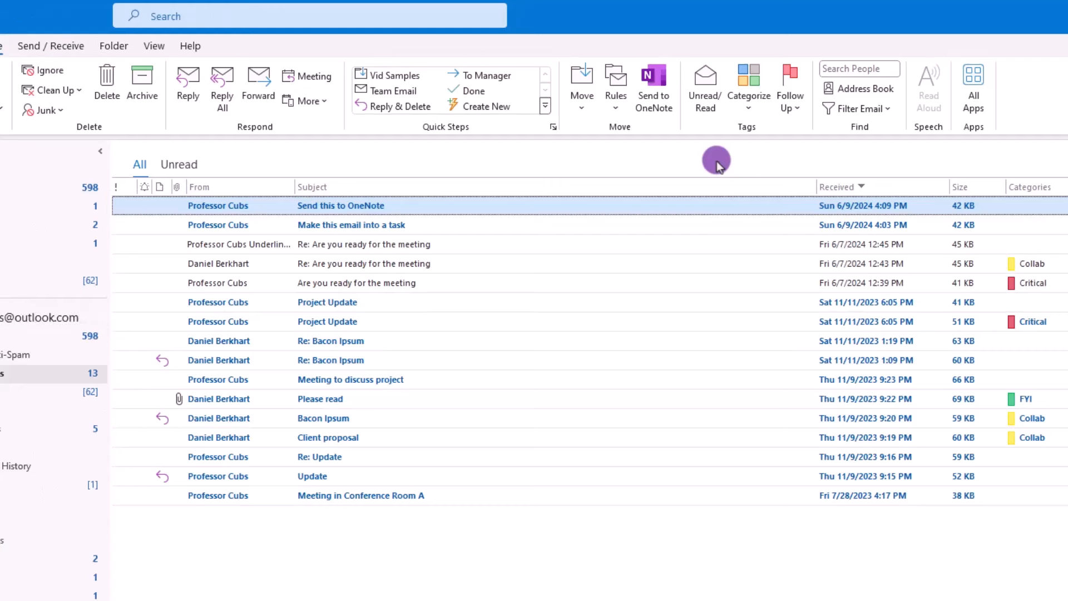
Step: Send the 'Send this to OneNote' email to OneNote and expand the Professor Cubs notebook's sections
click(653, 86)
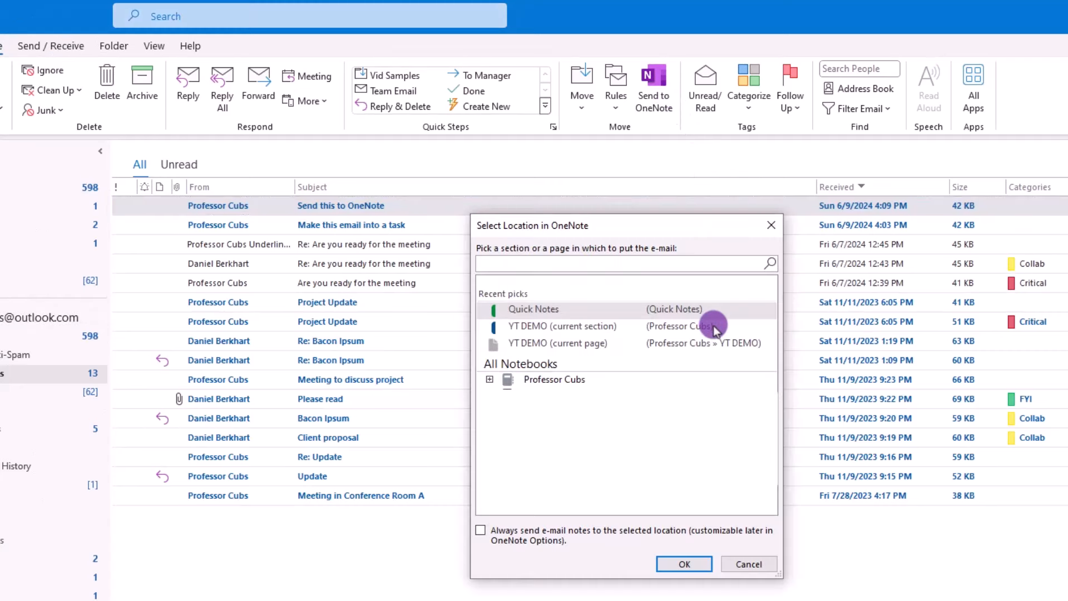
mouse_move(715, 326)
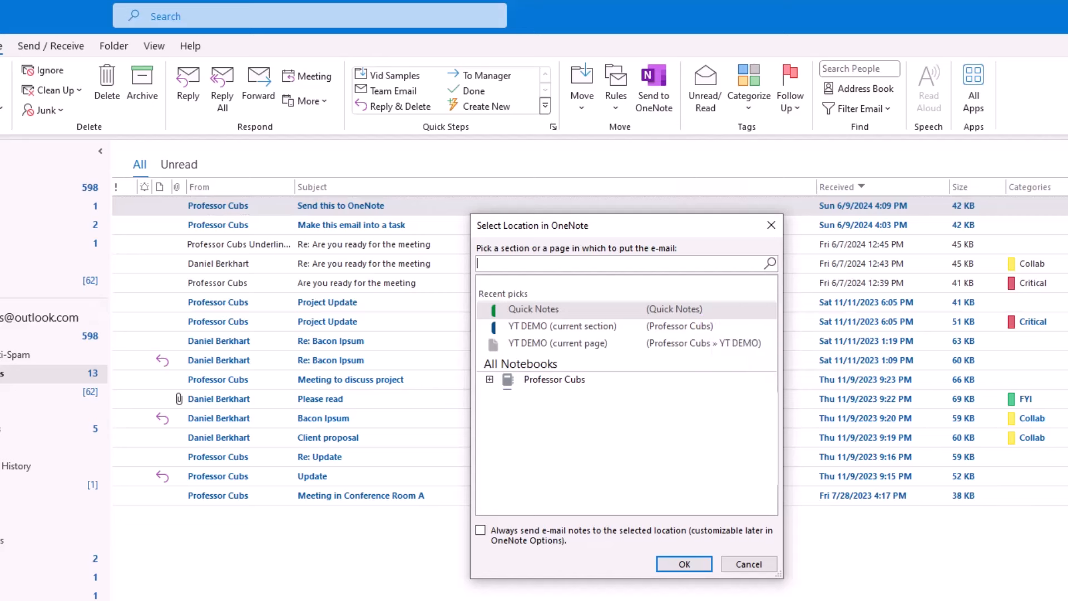
click(490, 378)
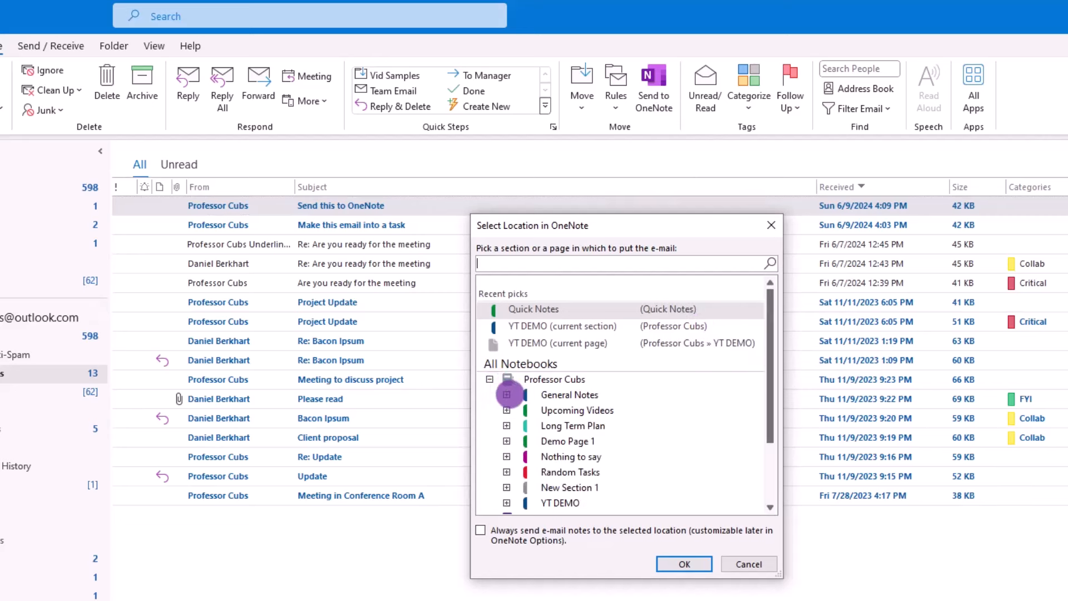